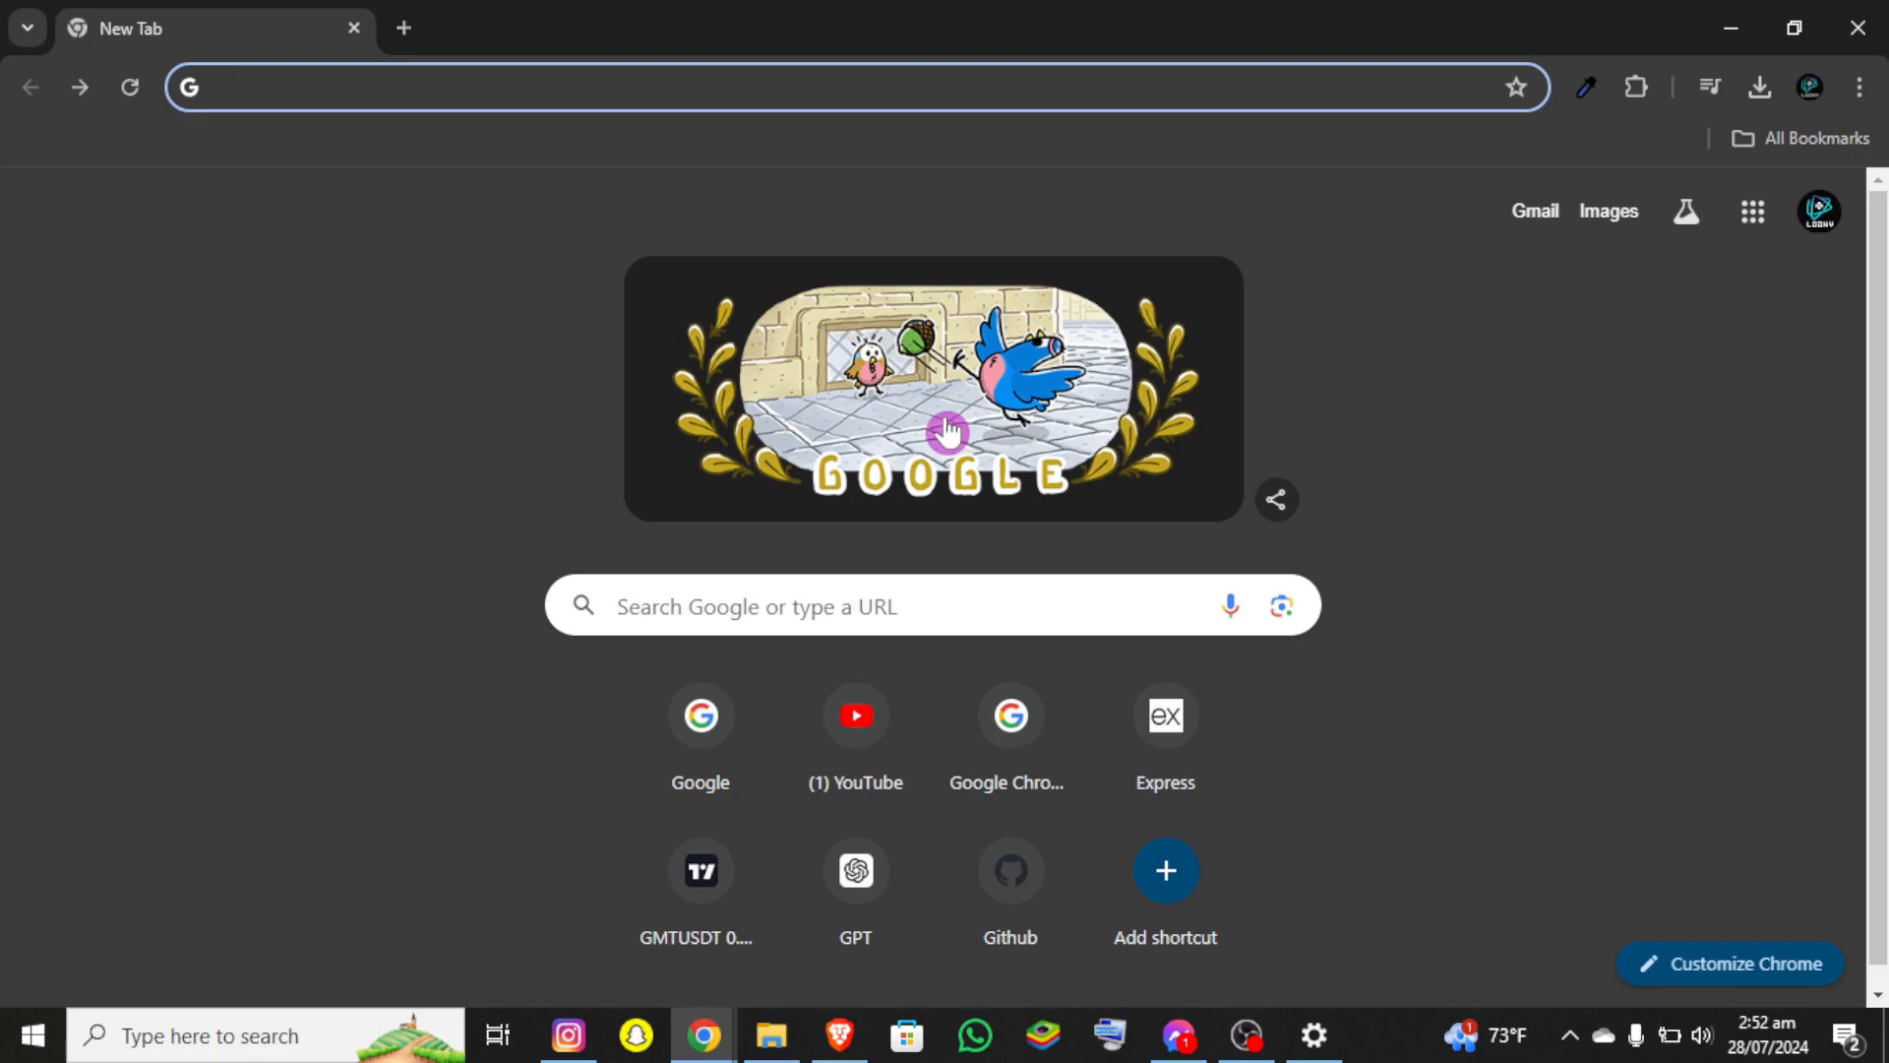
pyautogui.moveTo(834, 268)
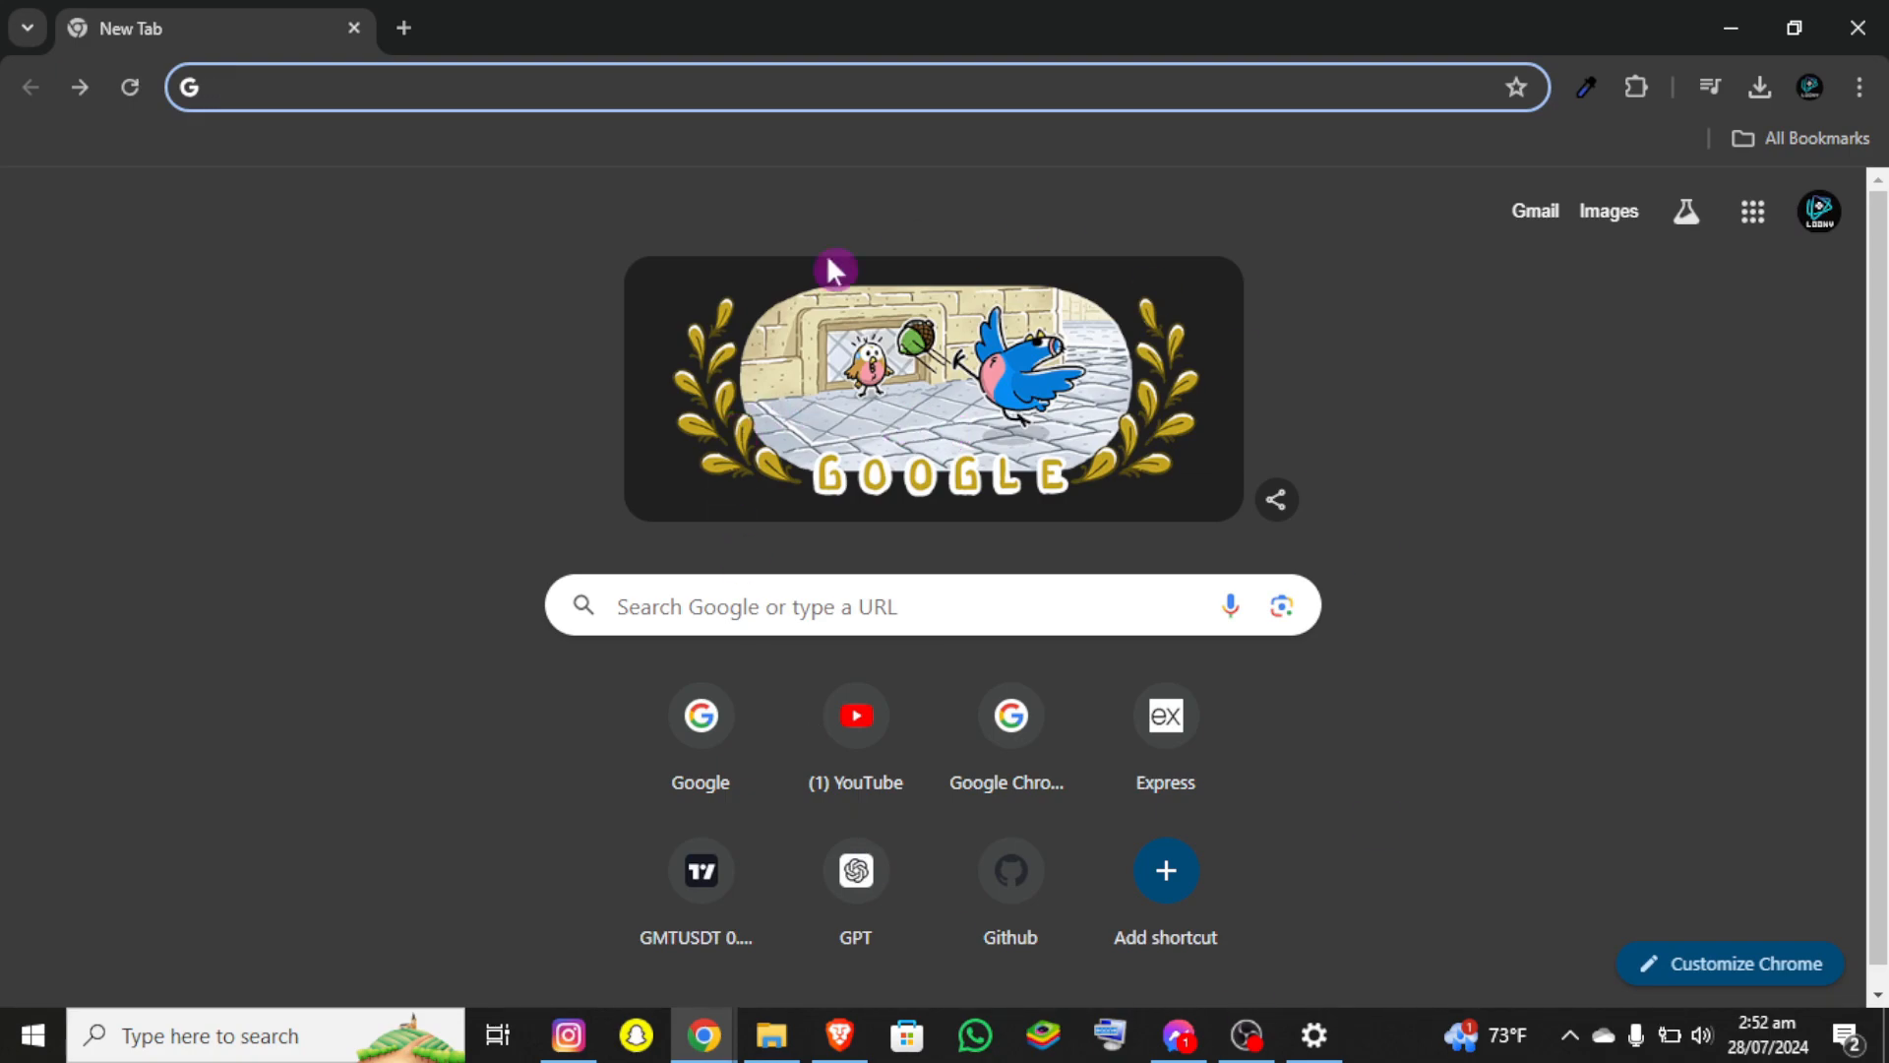
pyautogui.moveTo(608, 909)
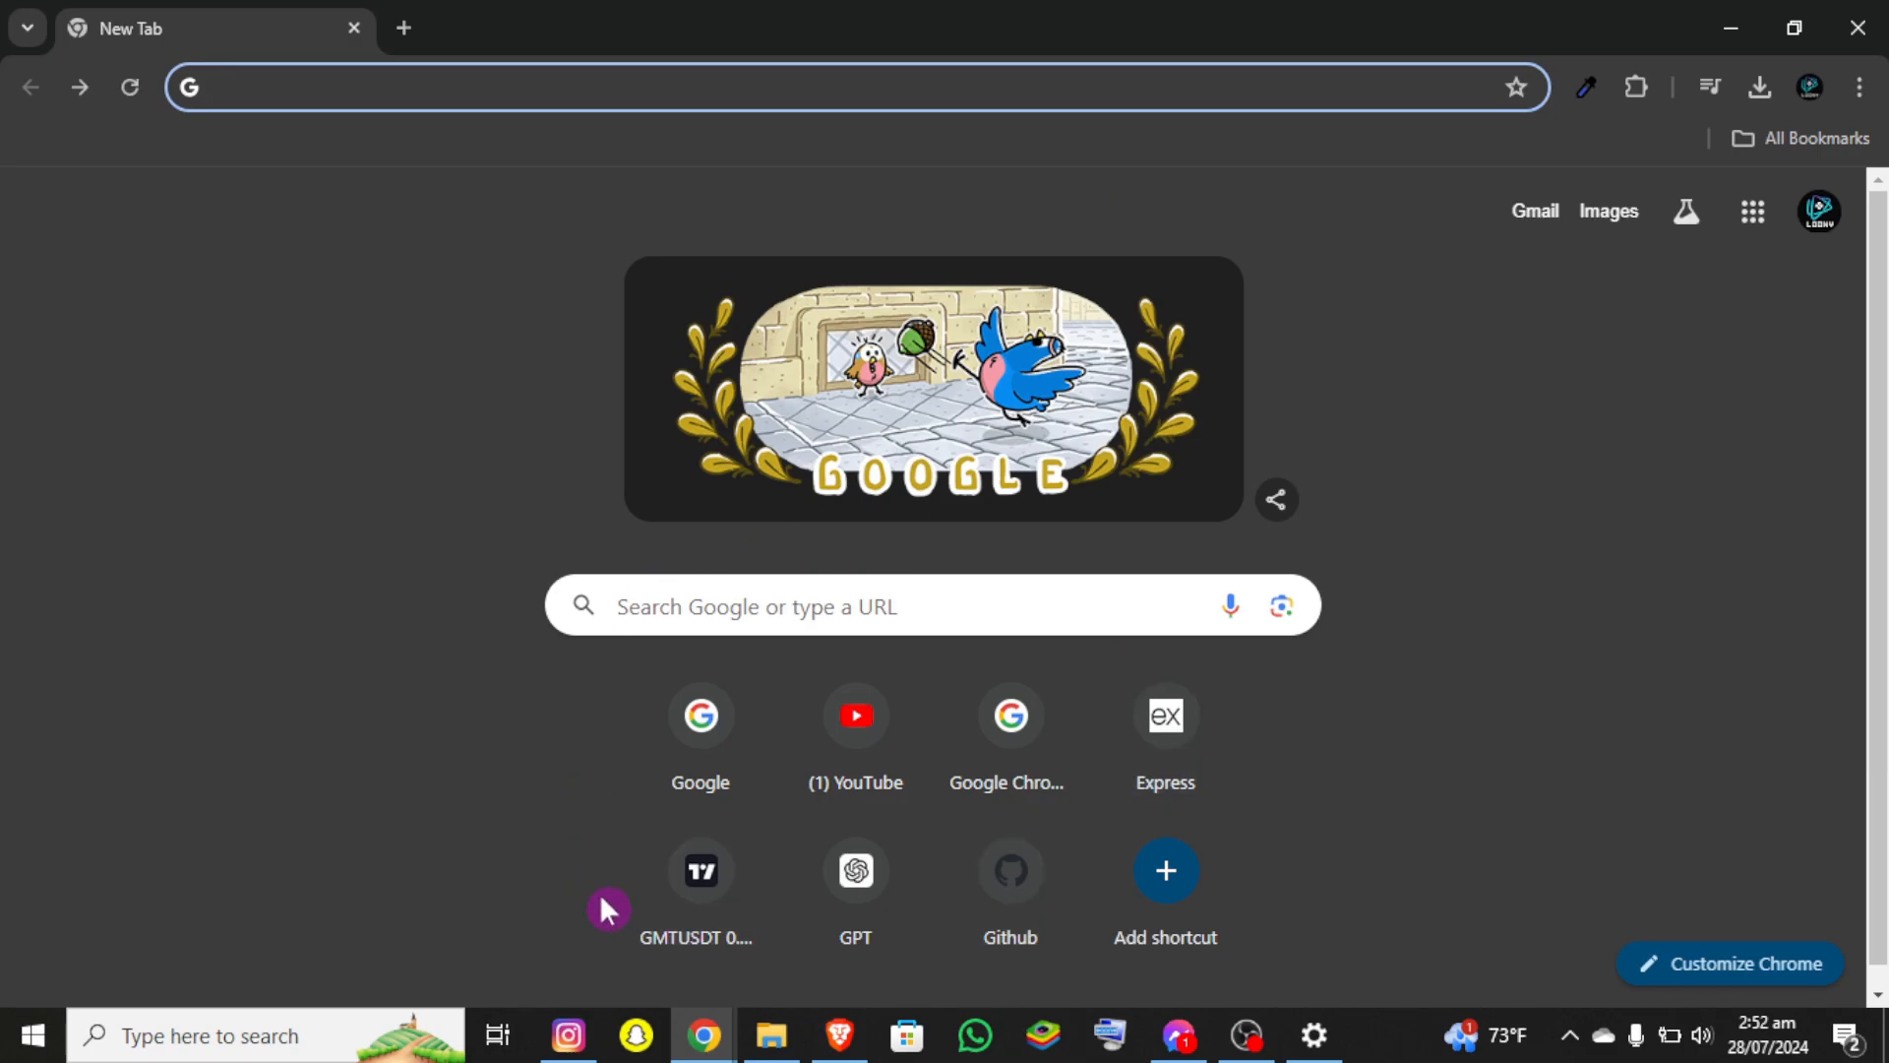
# - Search Google for 'translate' and go to the Google Translate site from the results
pyautogui.write('translate')
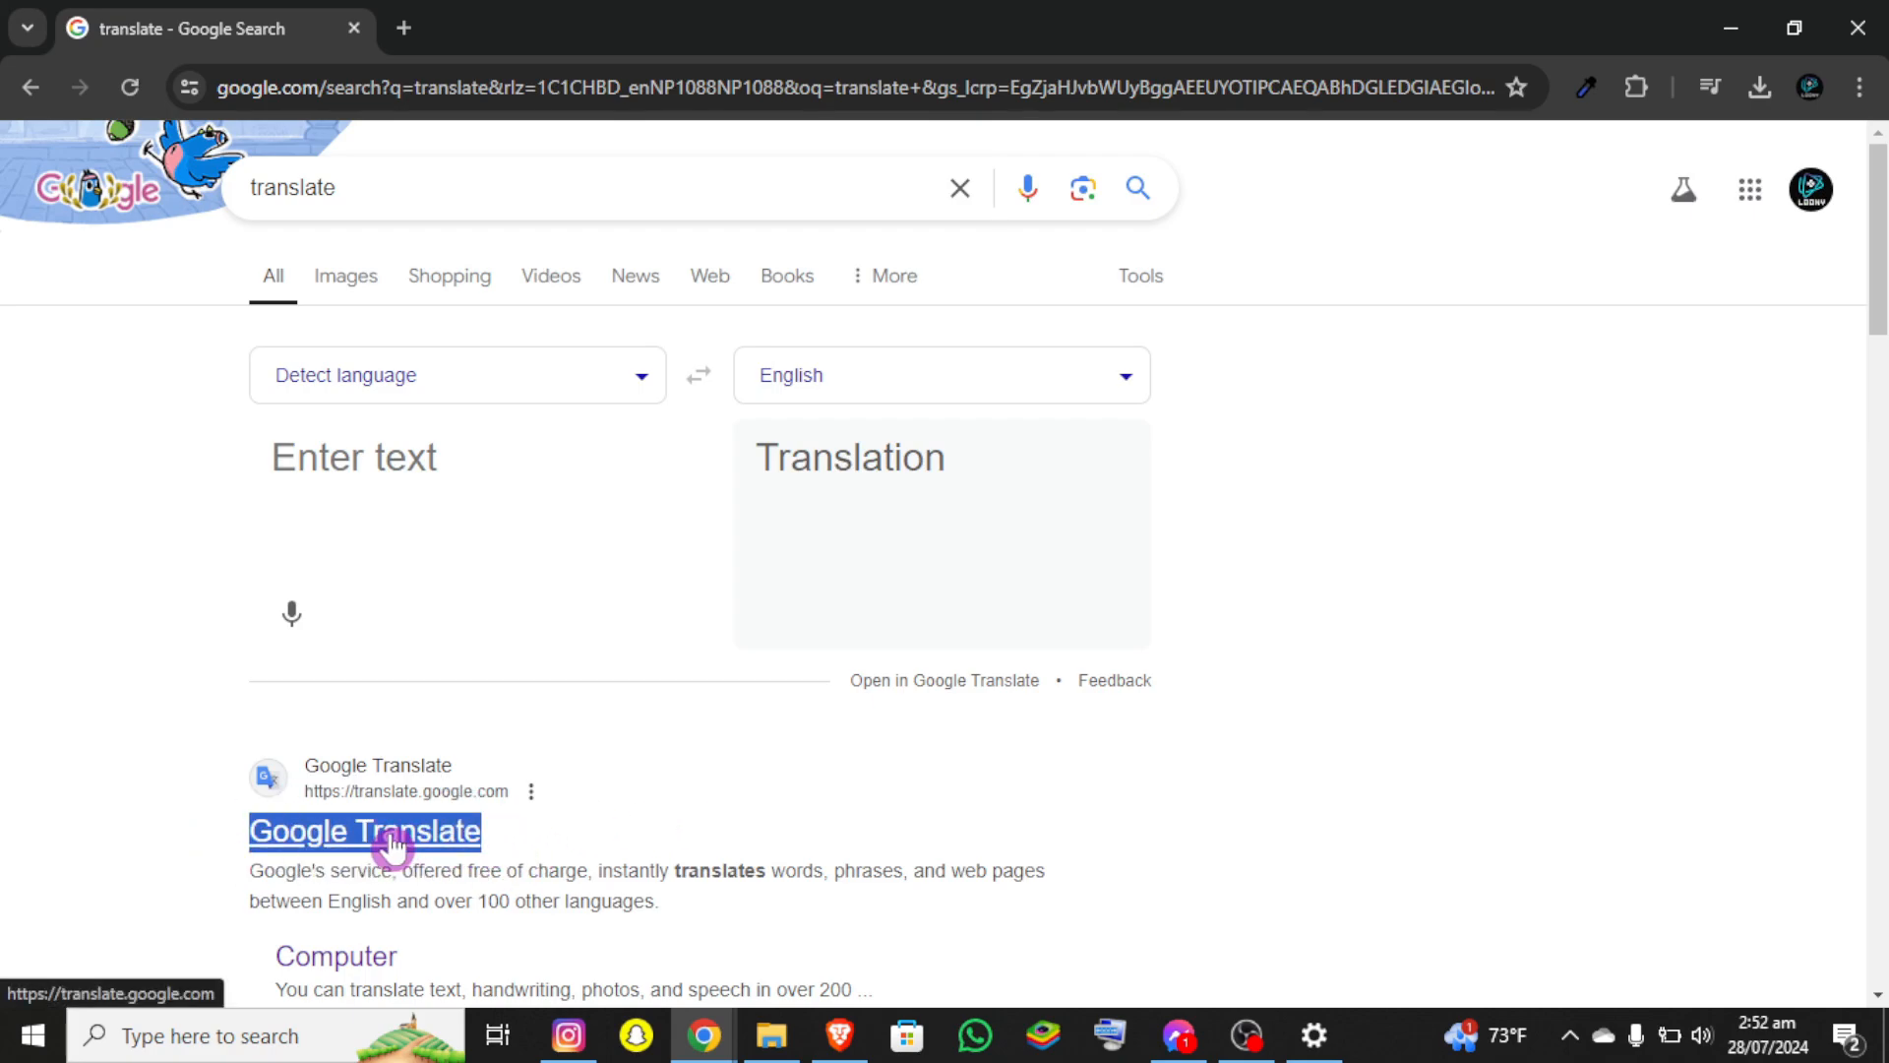
pyautogui.click(362, 830)
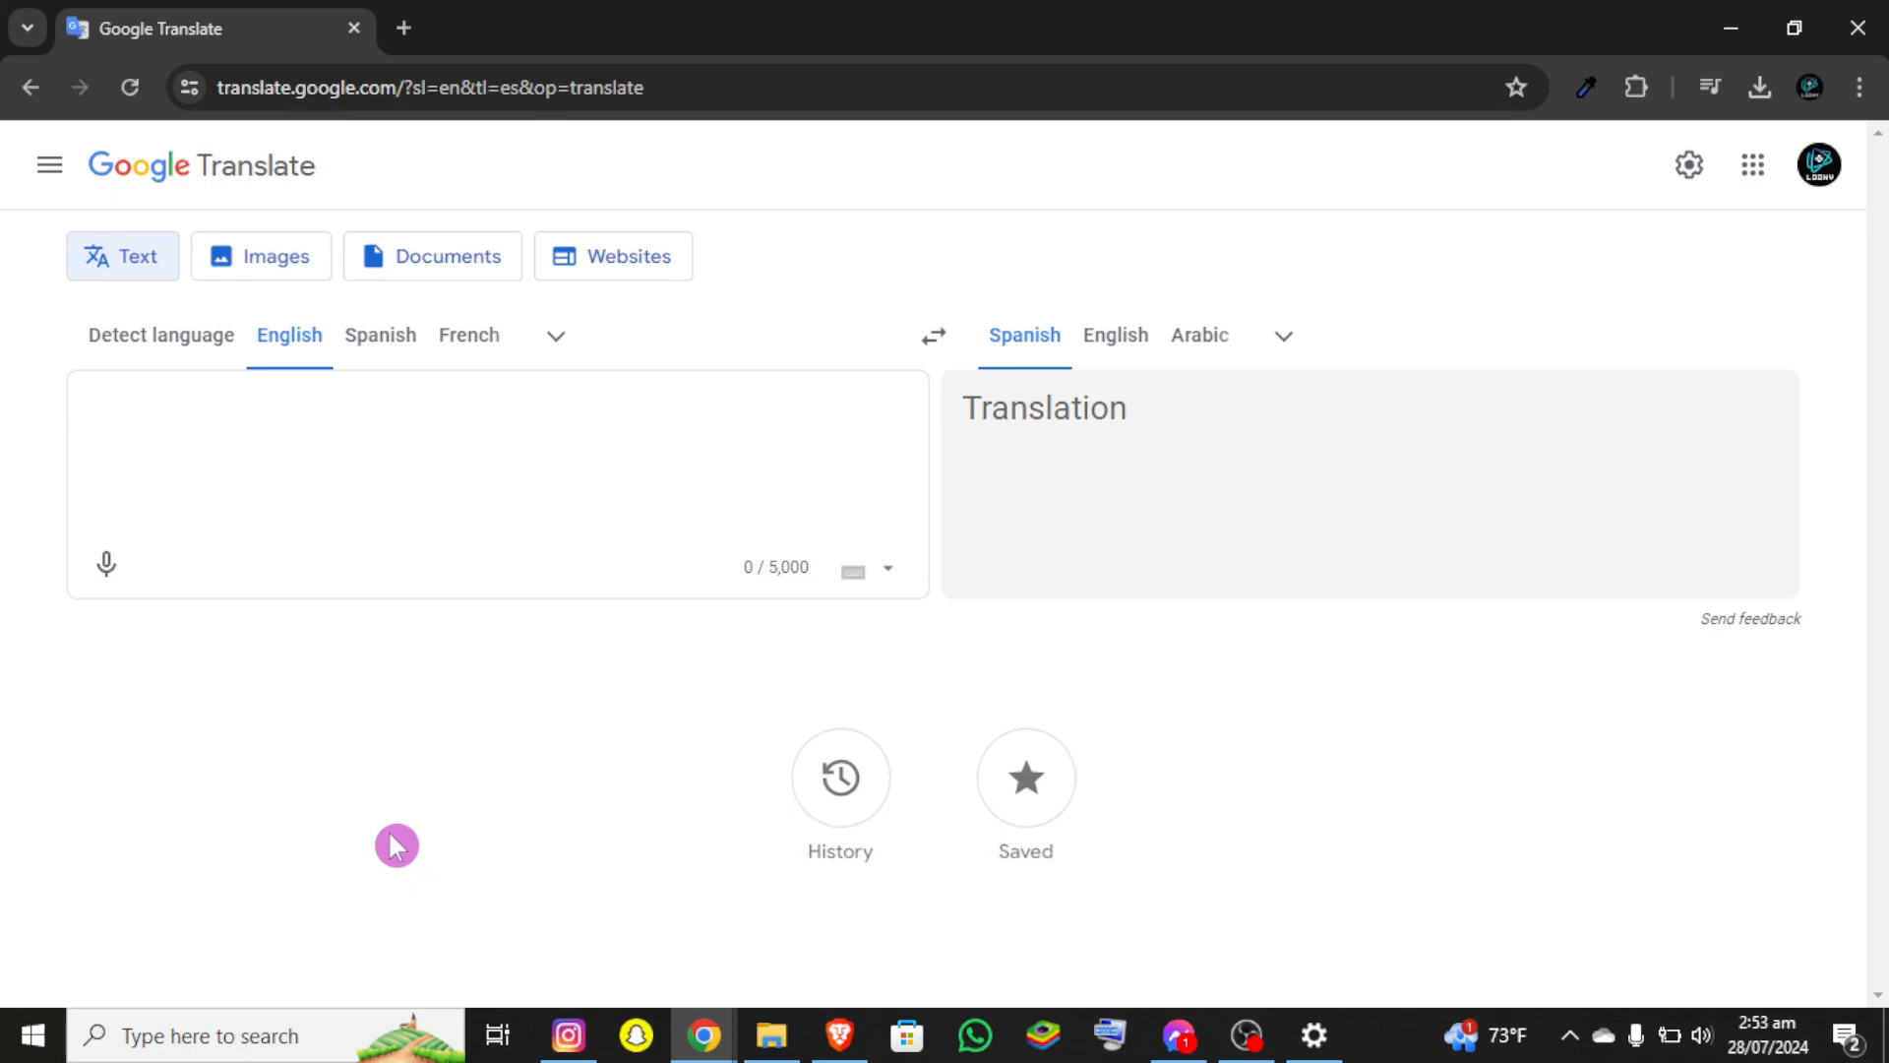
pyautogui.moveTo(1641, 295)
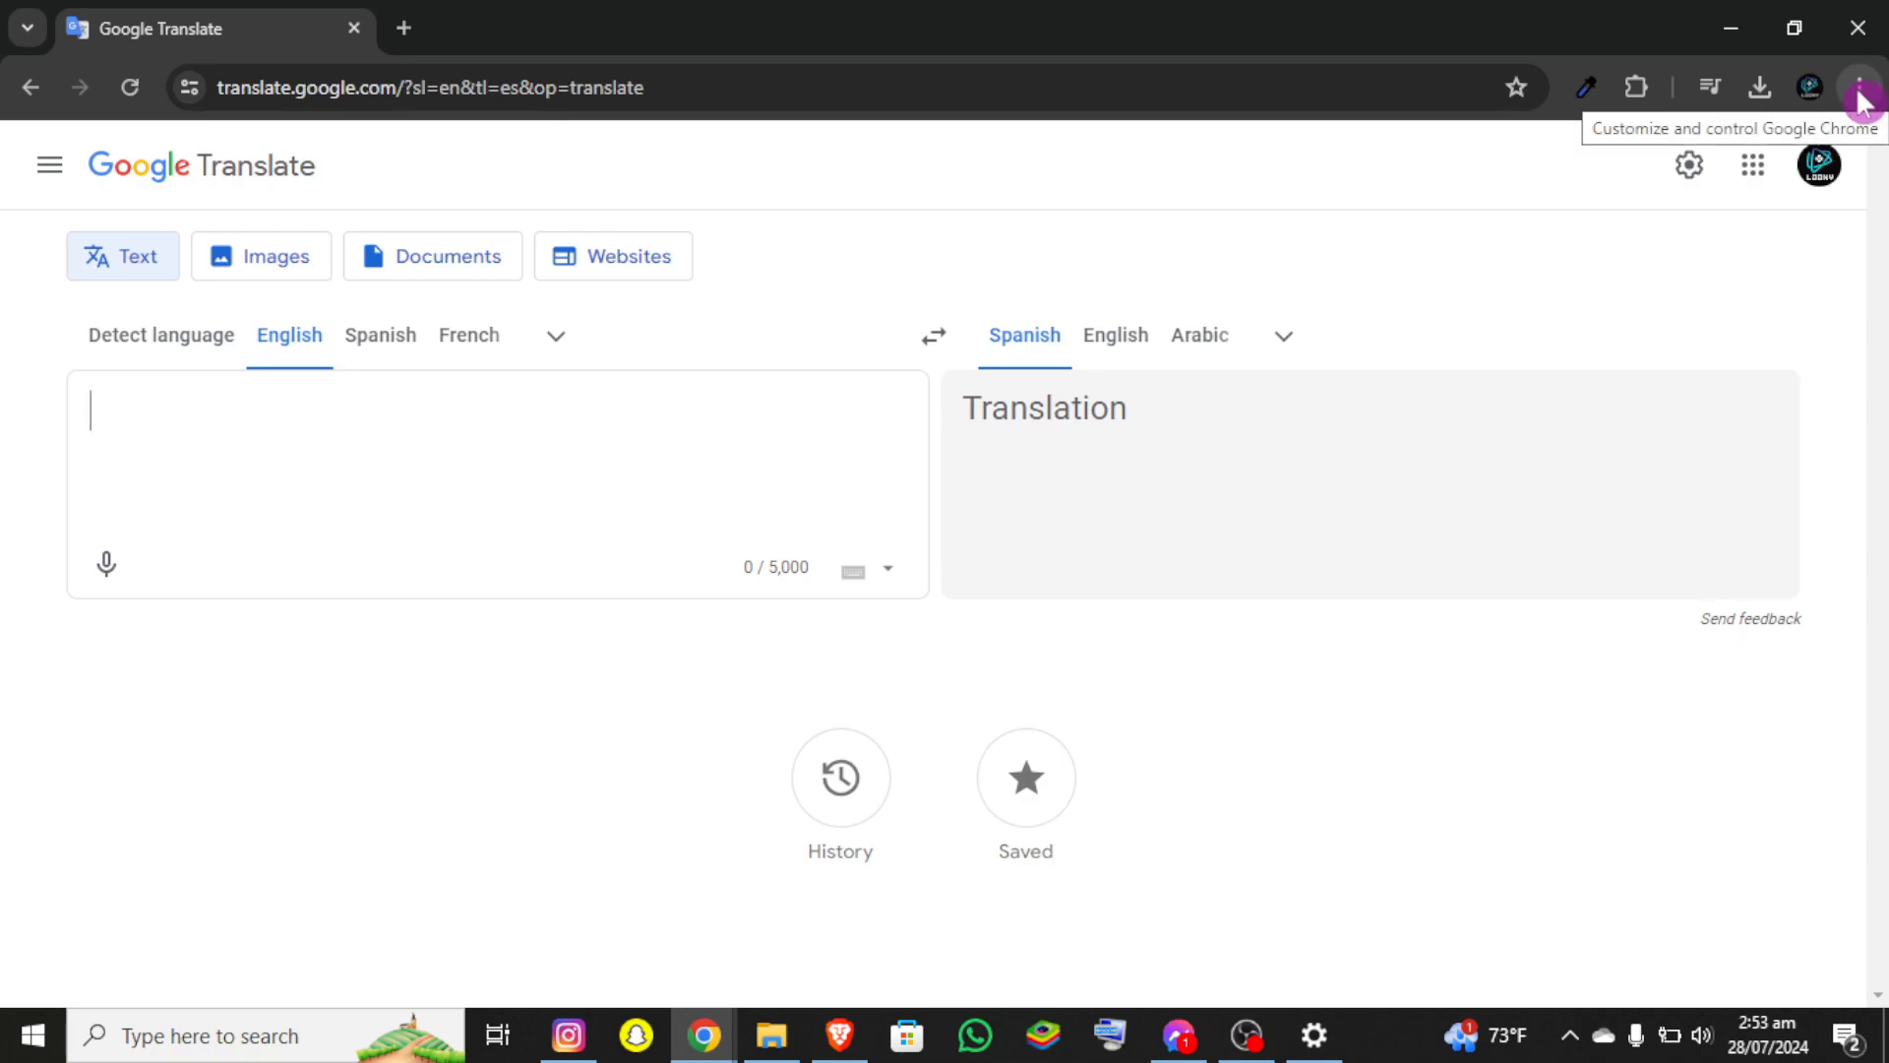
# - From Chrome's menu under Save and share, choose Install page as app for Google Translate
pyautogui.click(1865, 87)
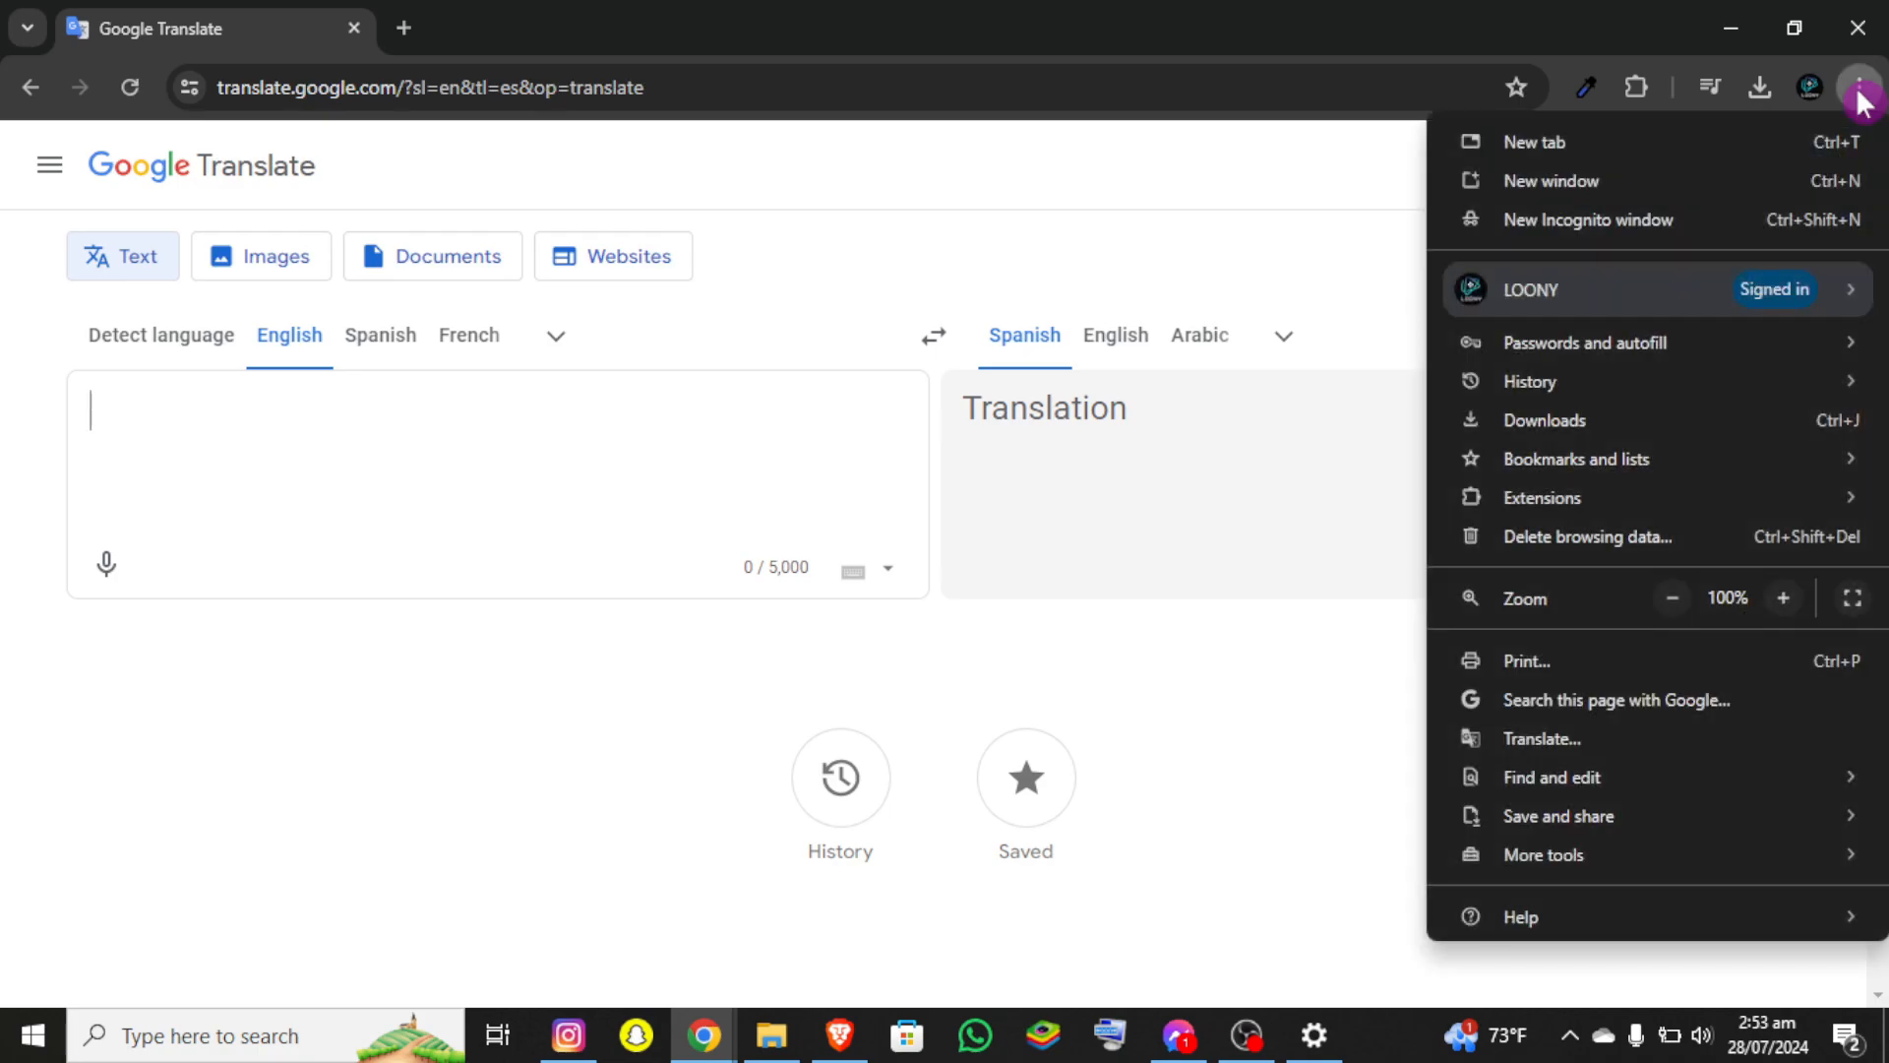
pyautogui.moveTo(1635, 777)
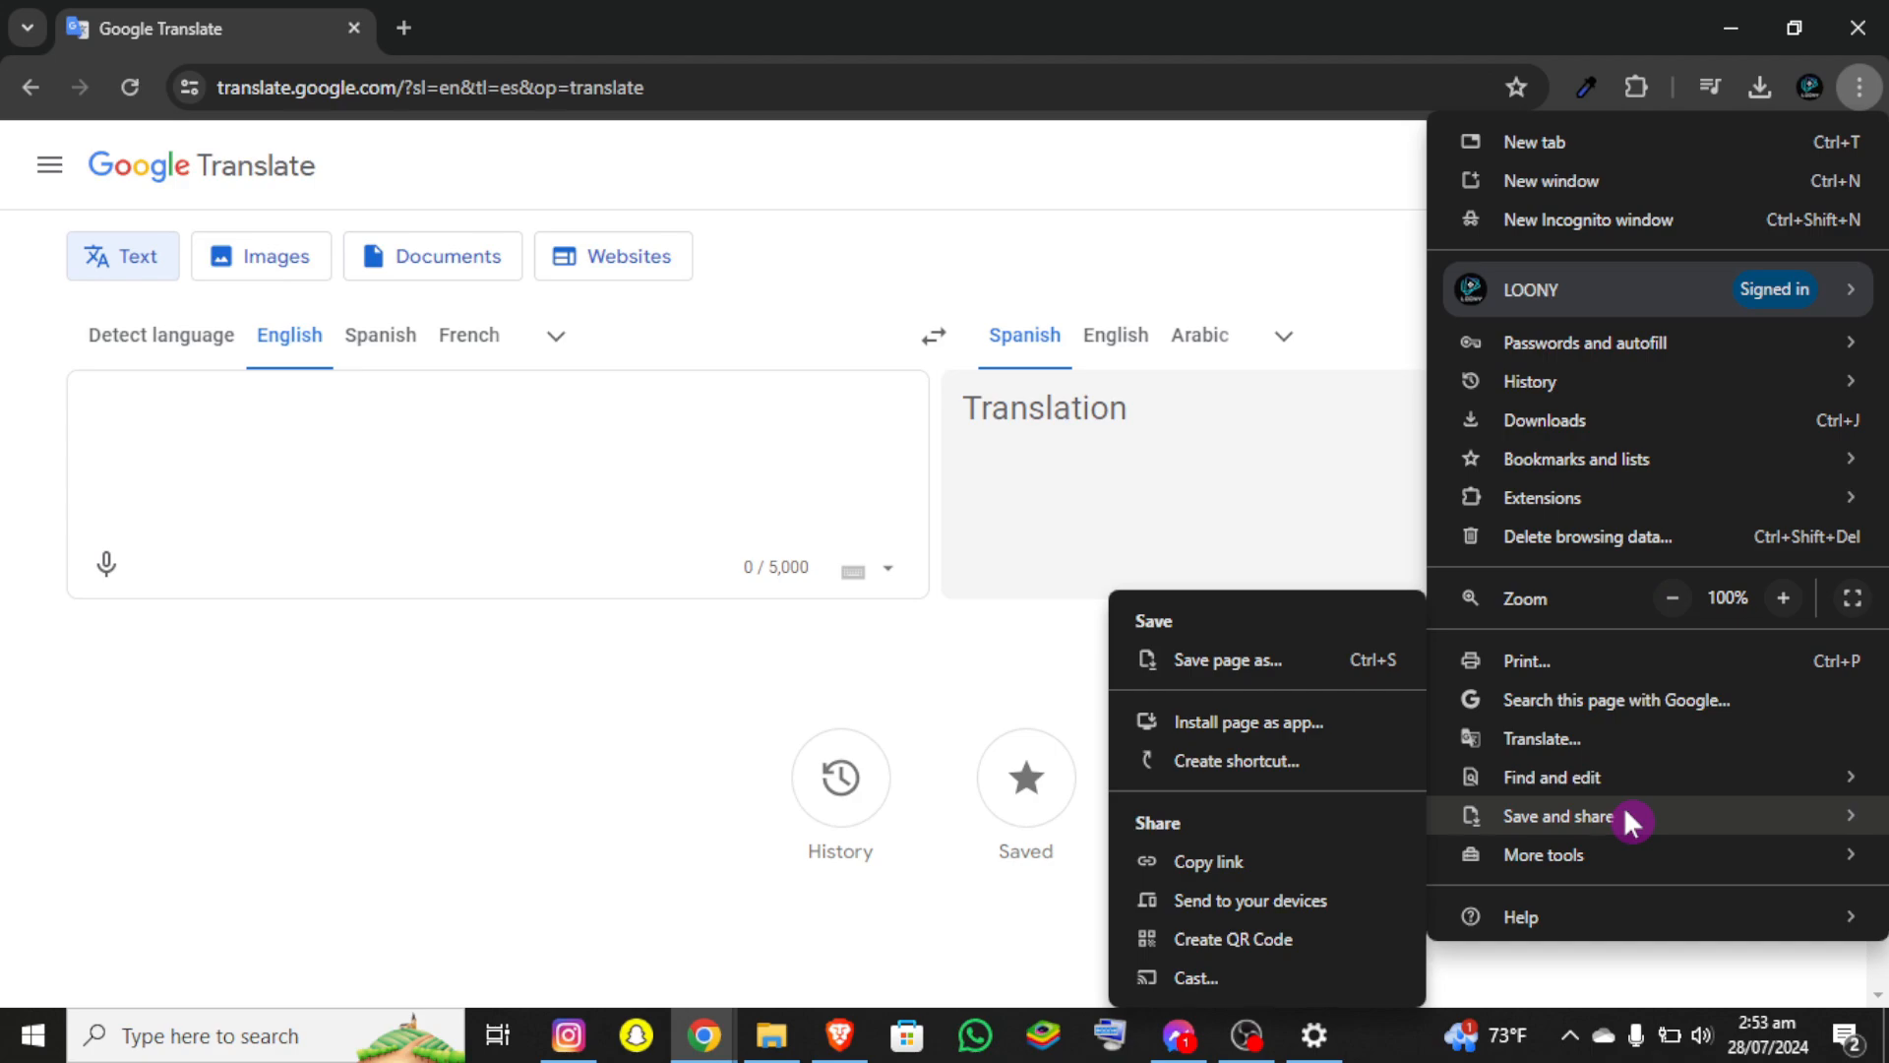
pyautogui.moveTo(1242, 759)
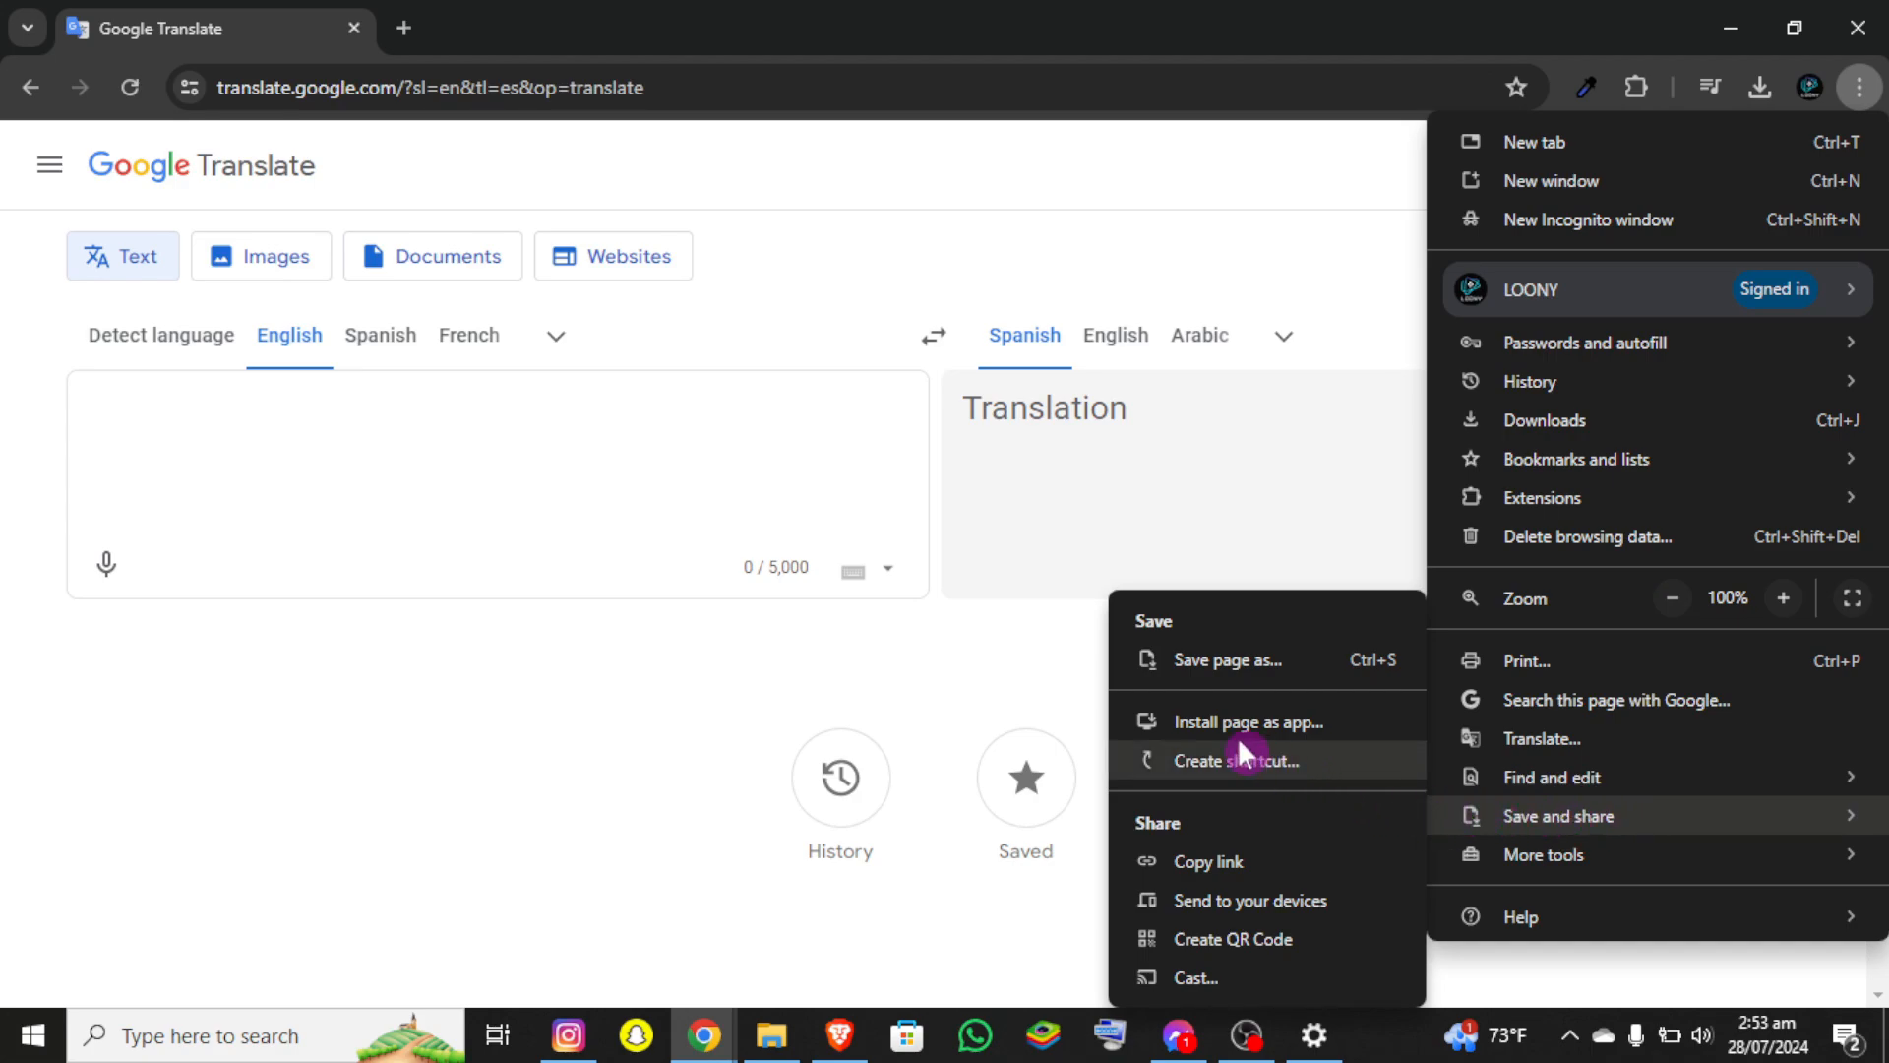
pyautogui.moveTo(1216, 722)
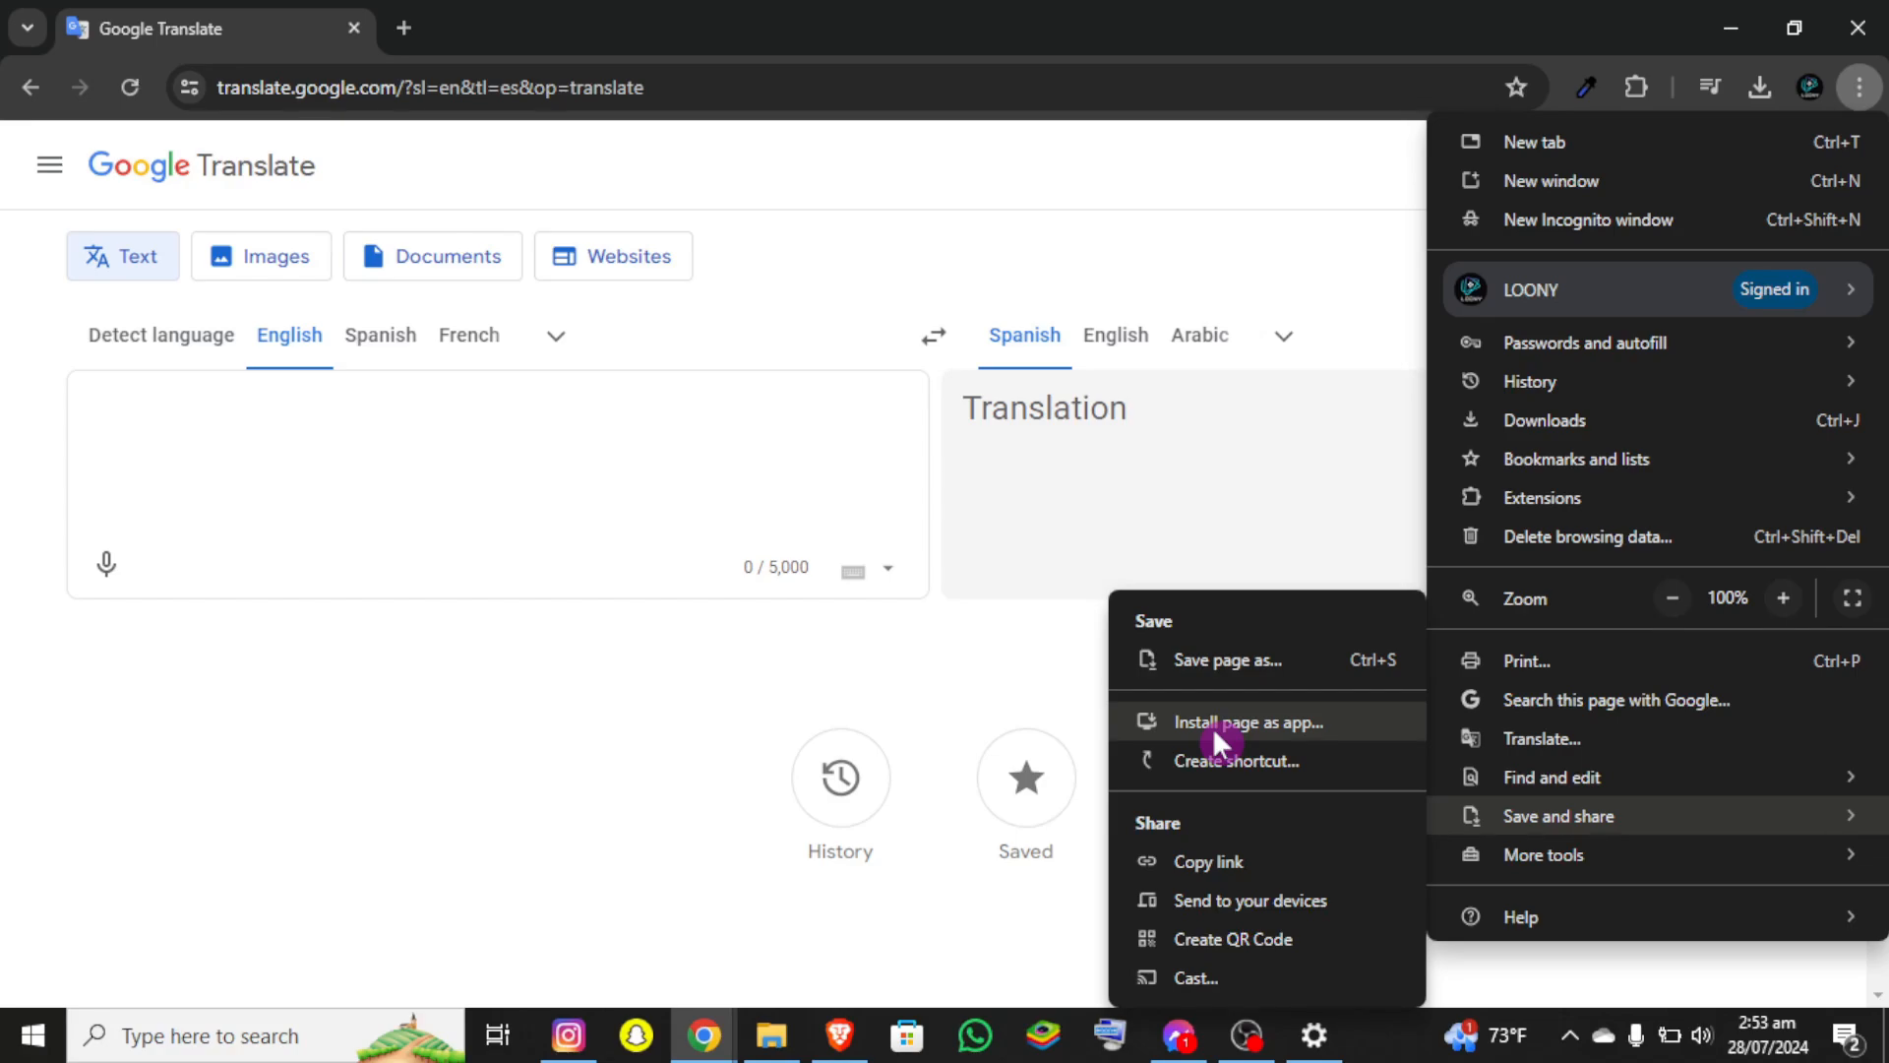
pyautogui.click(1243, 722)
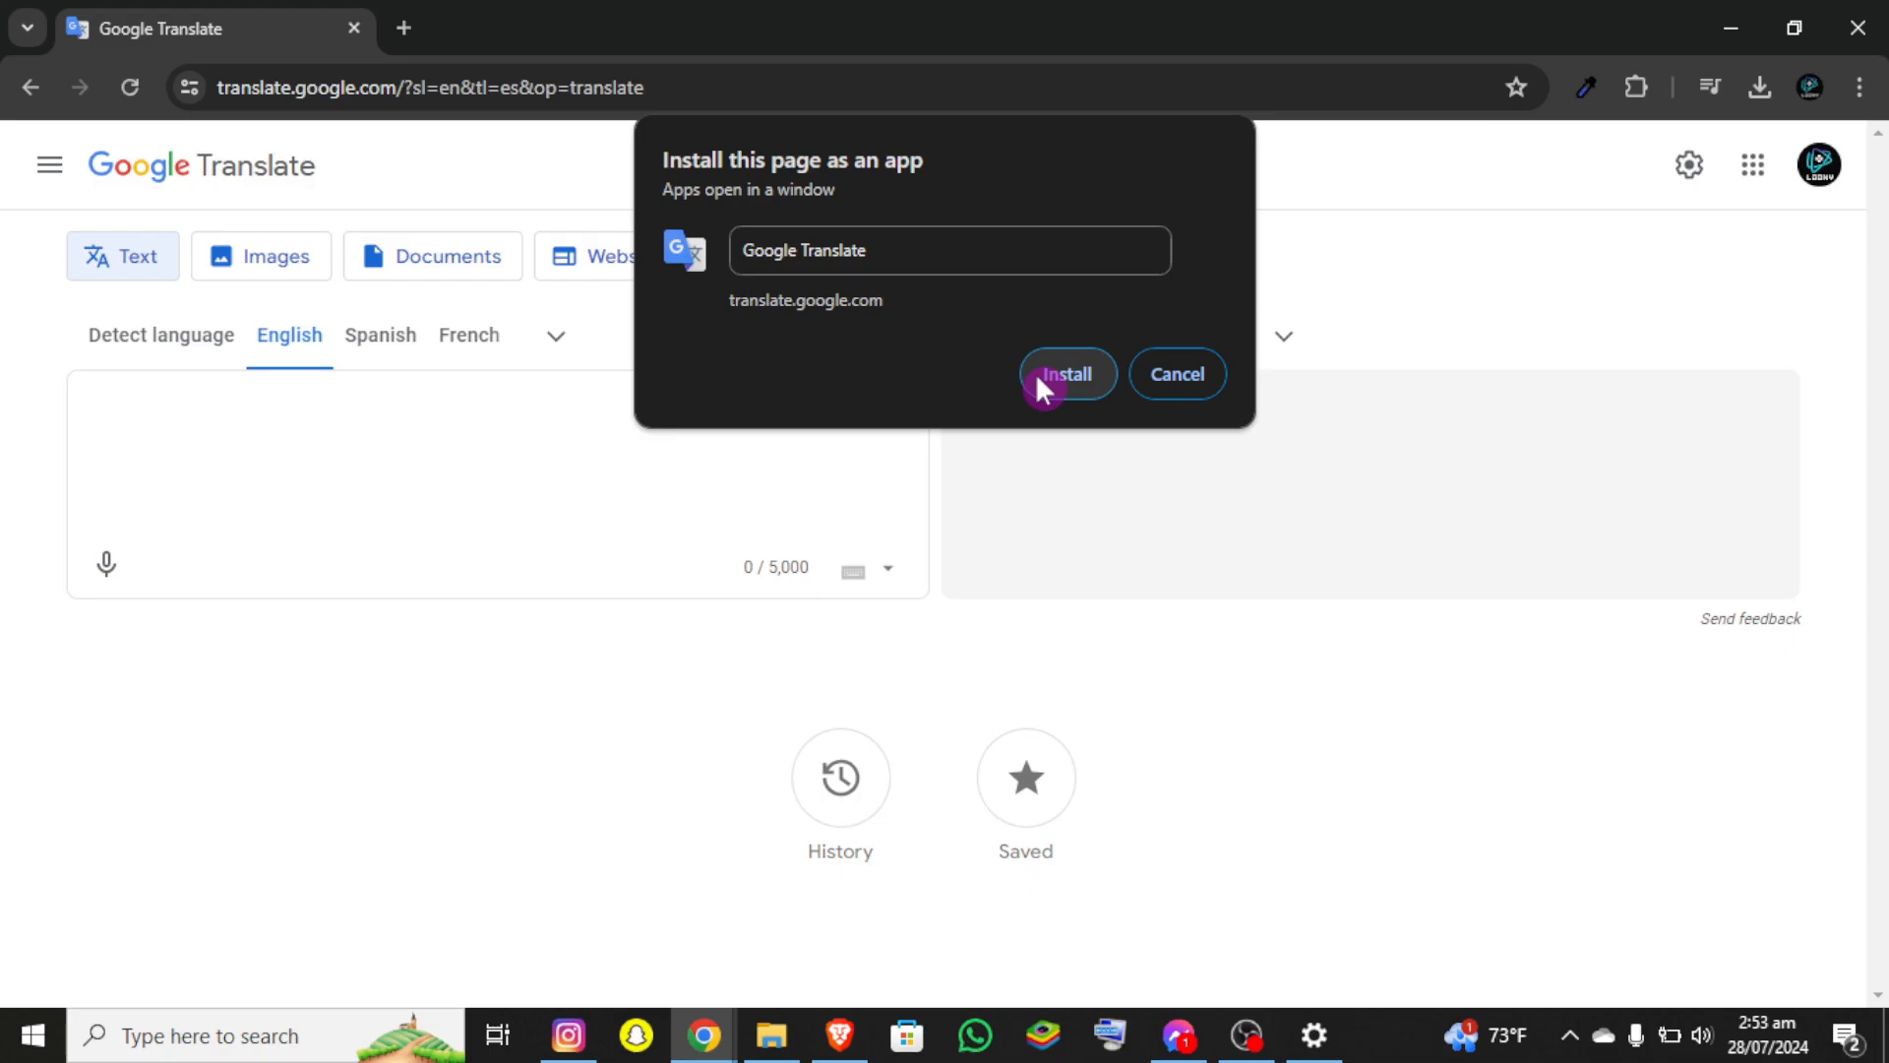
# - Confirm installing Google Translate as an app and decline pinning it to the taskbar
pyautogui.click(1065, 374)
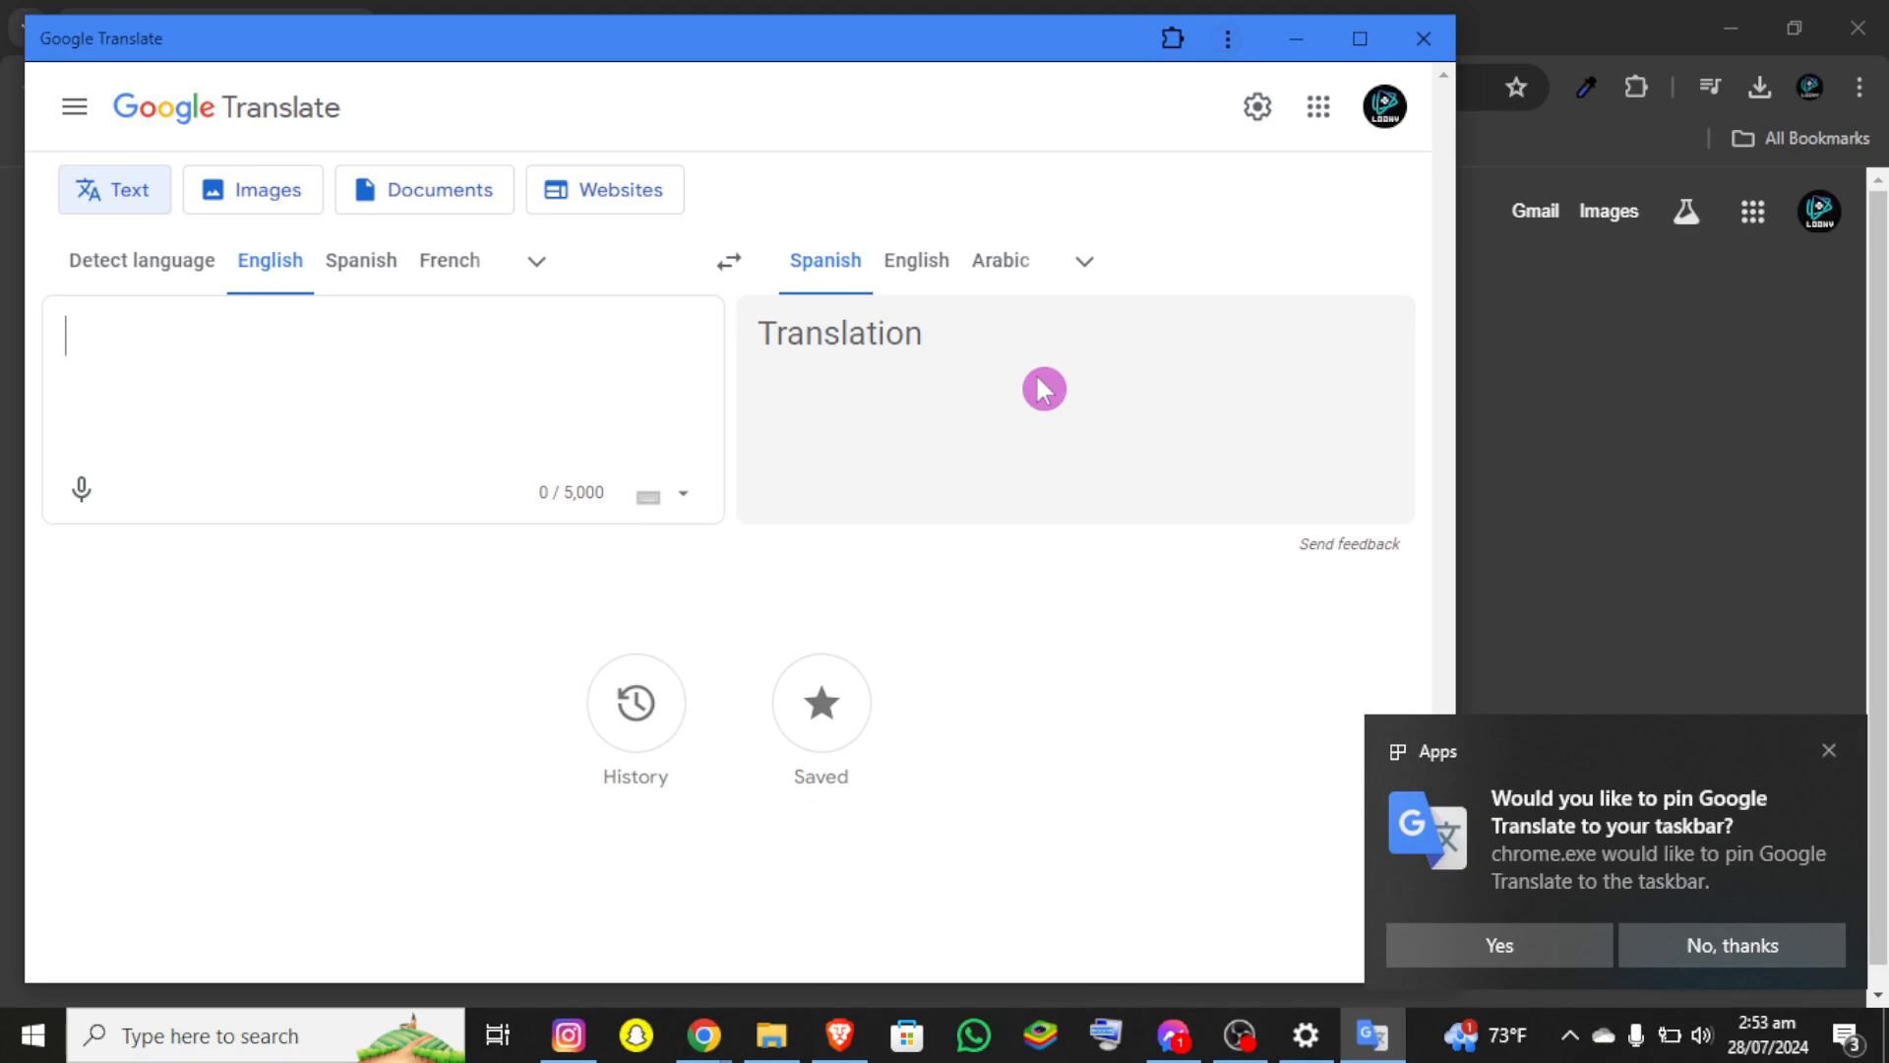
pyautogui.moveTo(1088, 506)
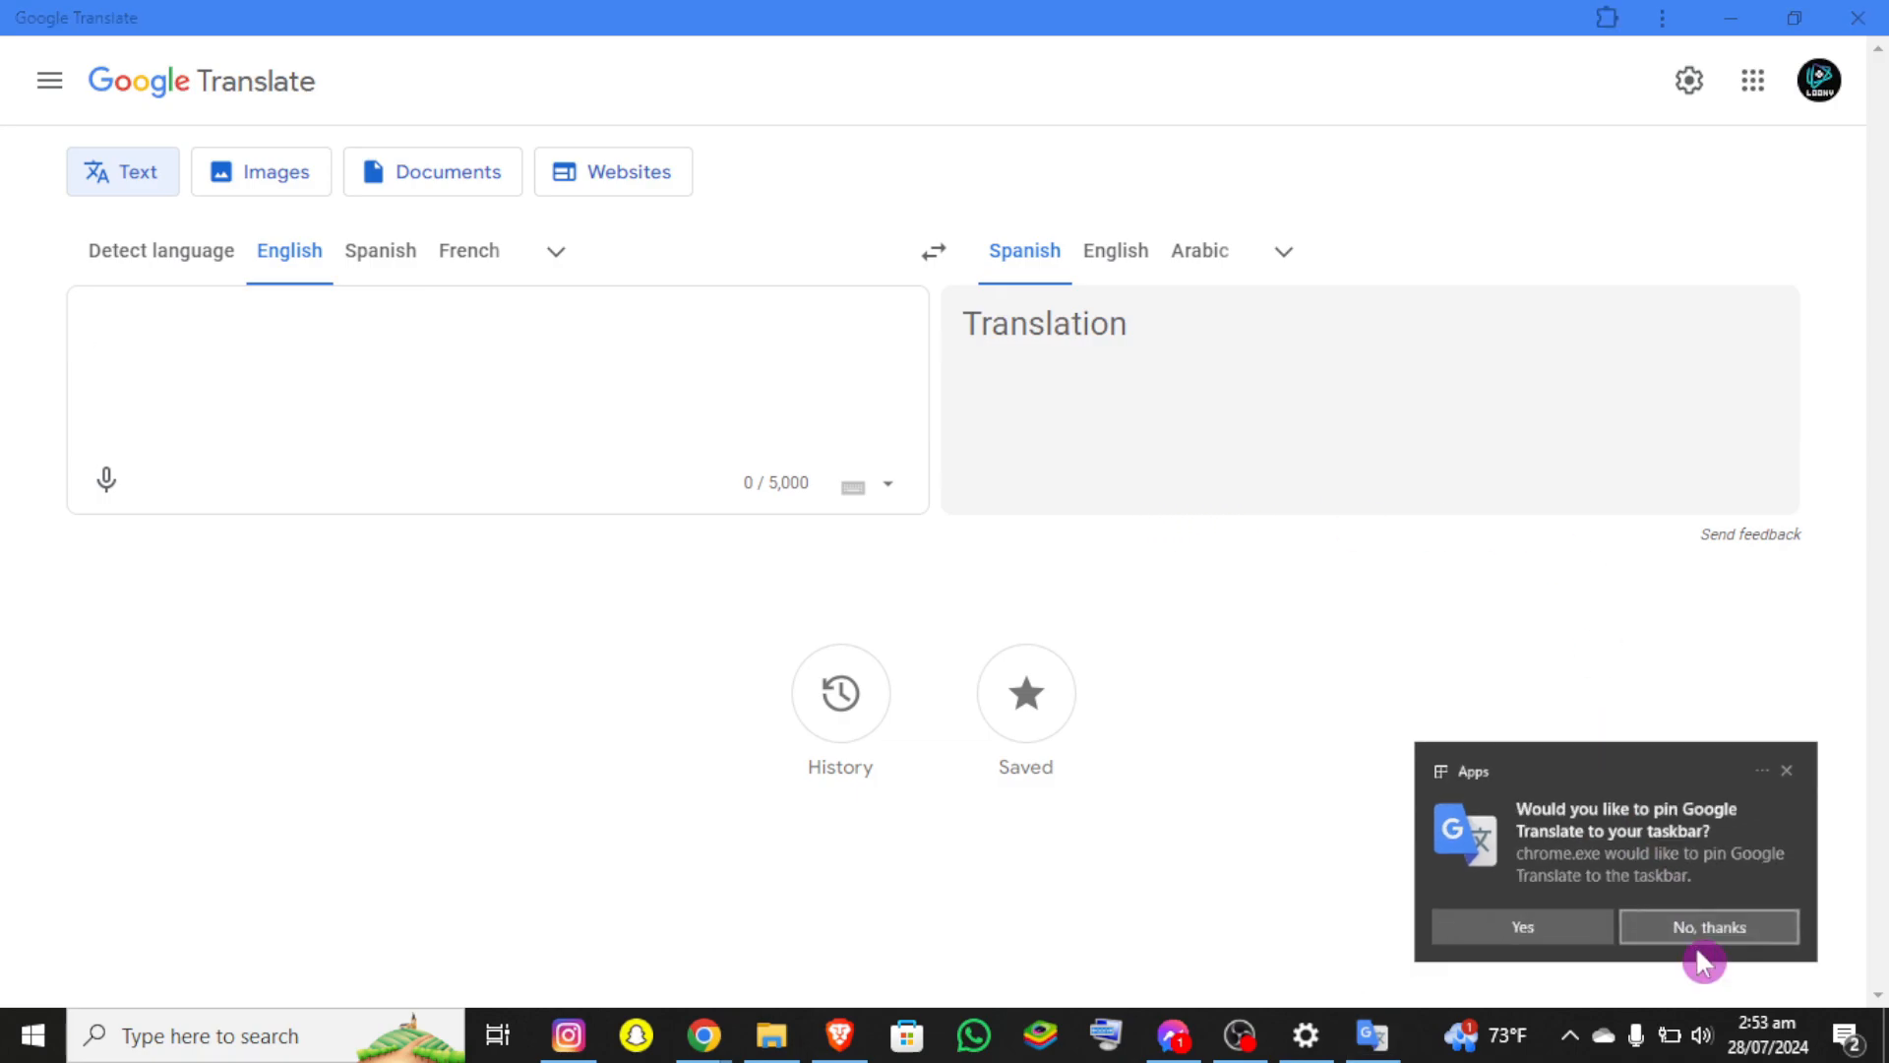
pyautogui.click(1708, 927)
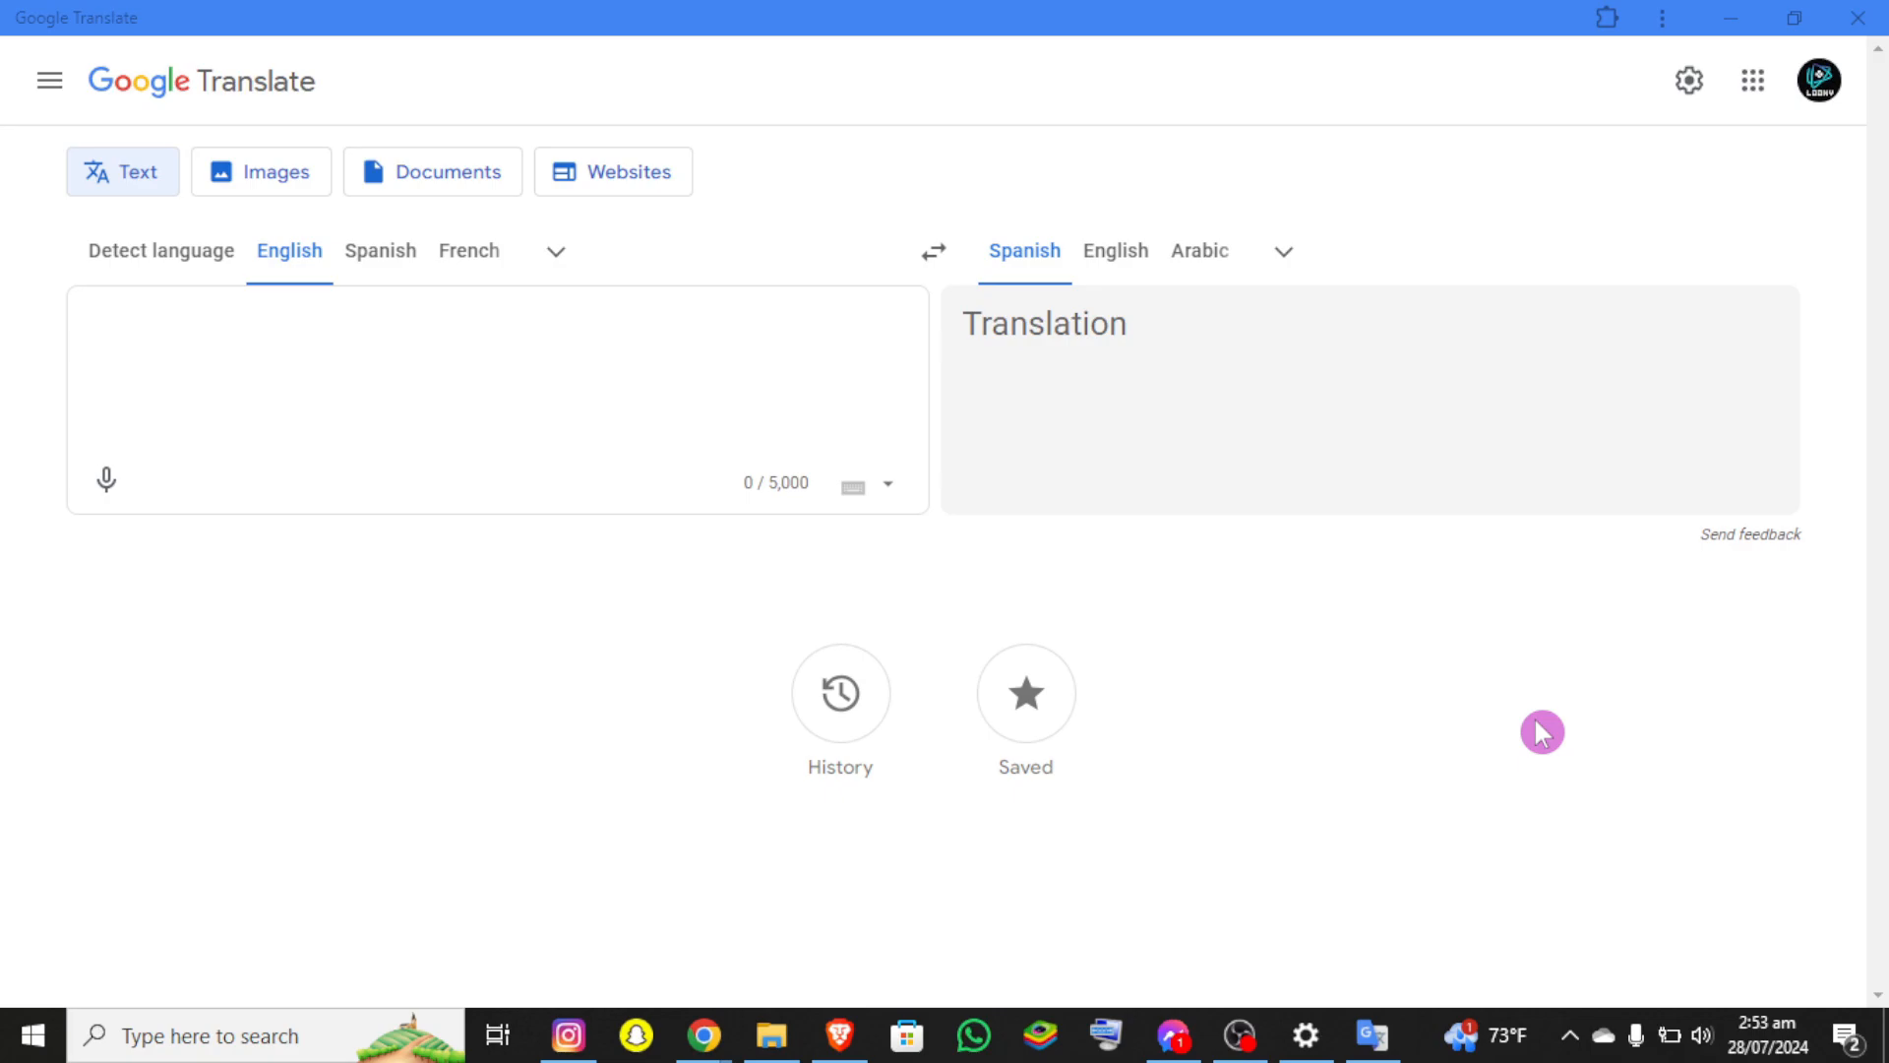